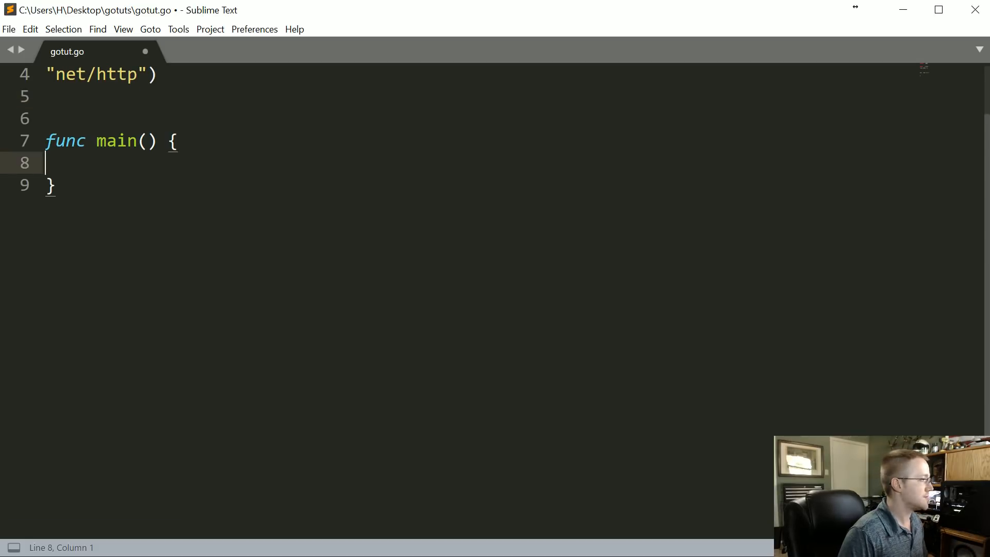
Delete the empty line above func main, below the fmt and net/http imports
scroll(up, 3)
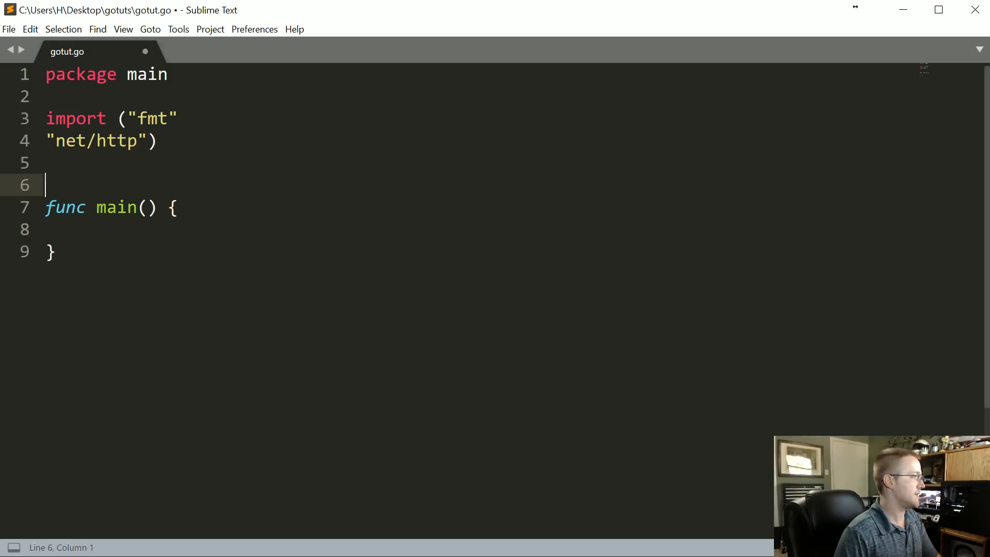
key(backspace)
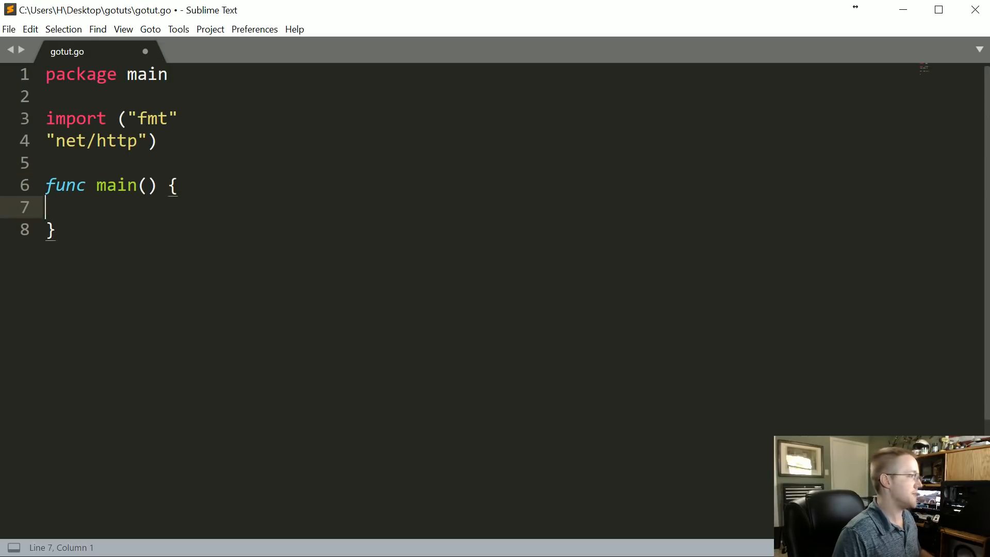
key(Tab)
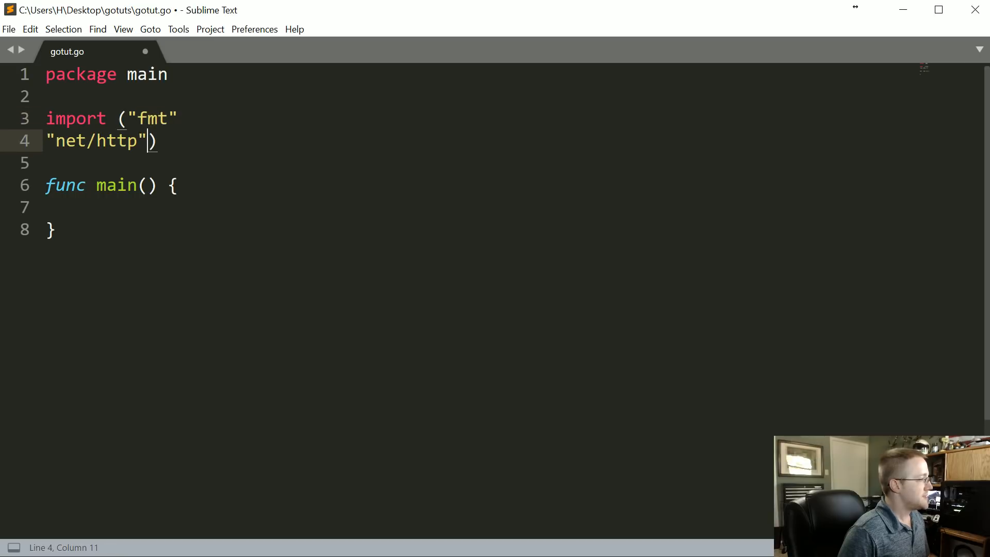
Add an io/ioutil import line and start main with resp, _ := http.Get()
key(Enter)
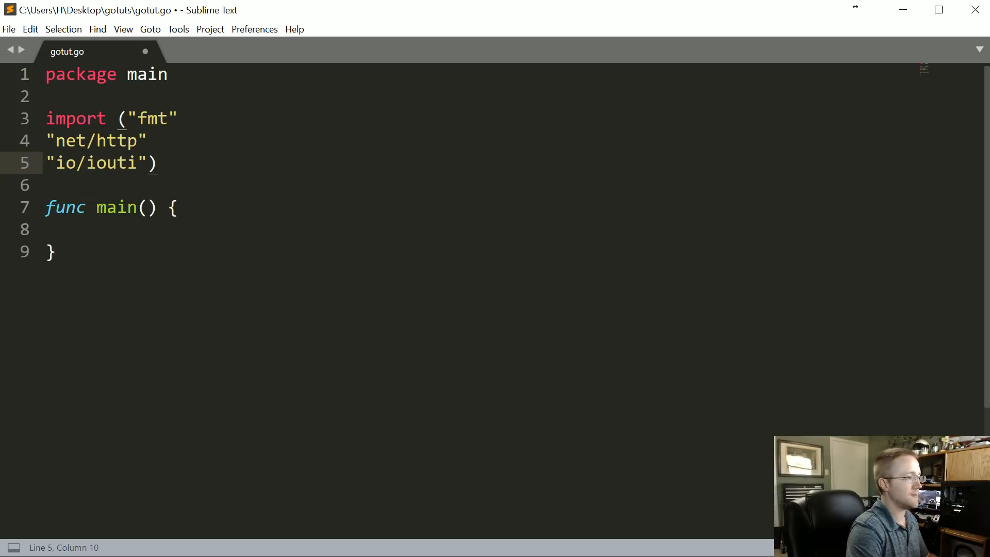
text(l)
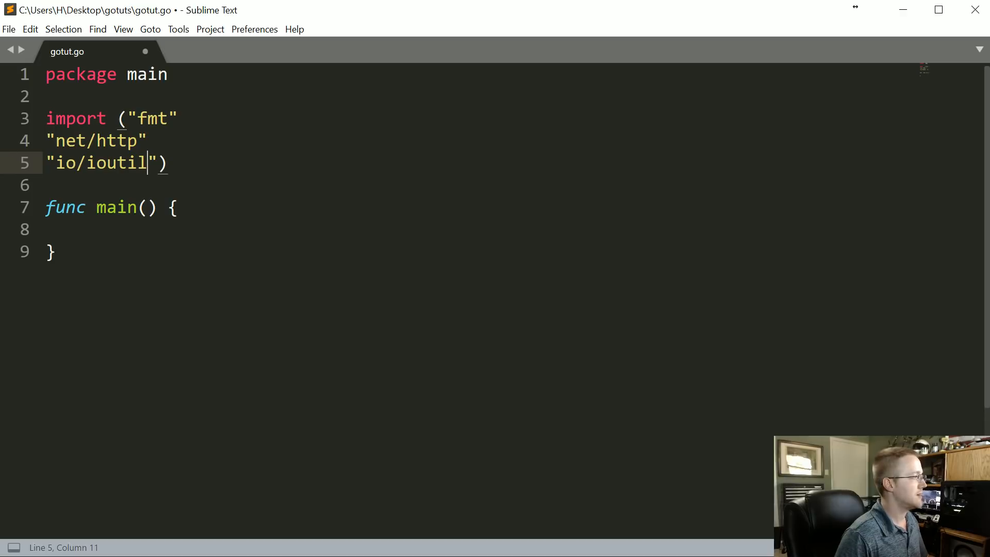
click(175, 208)
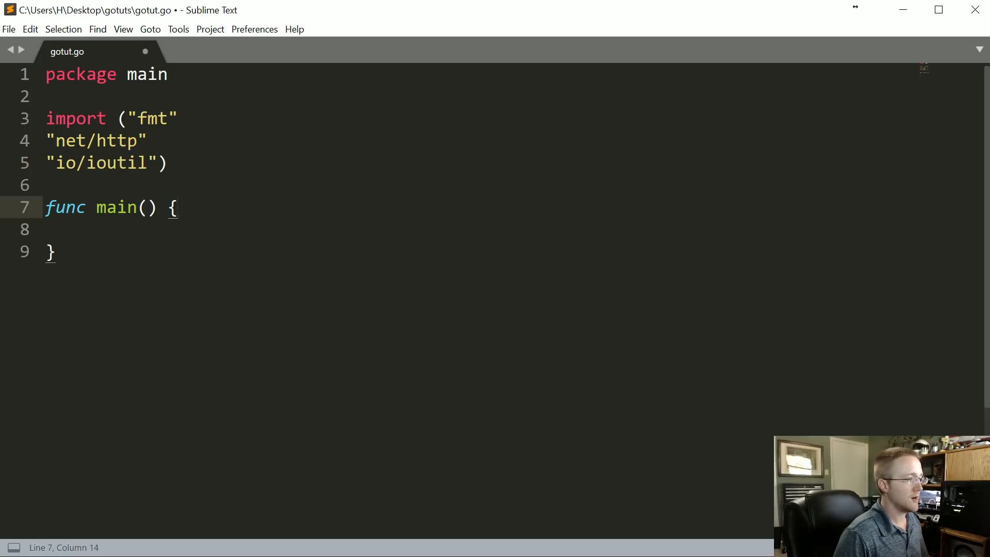
key(enter)
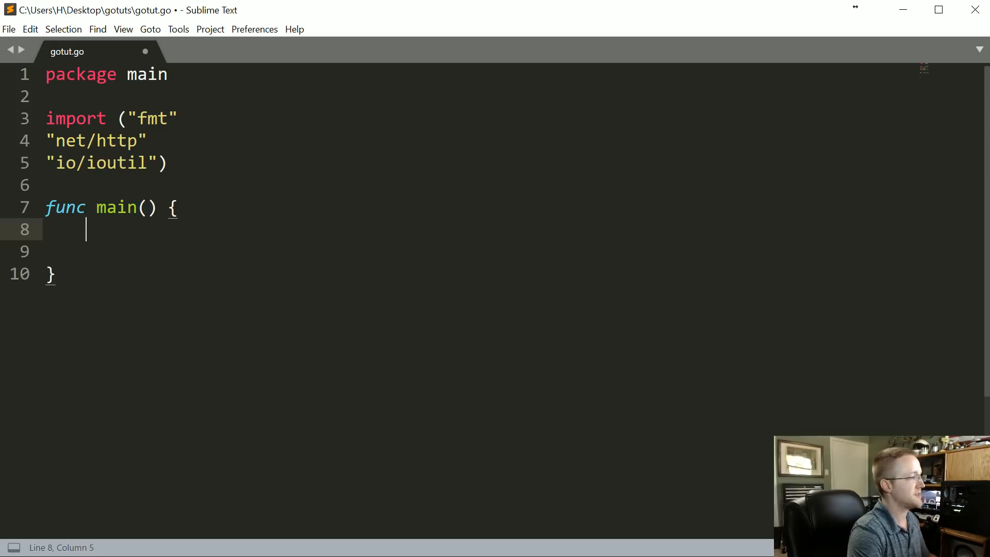
text(resp)
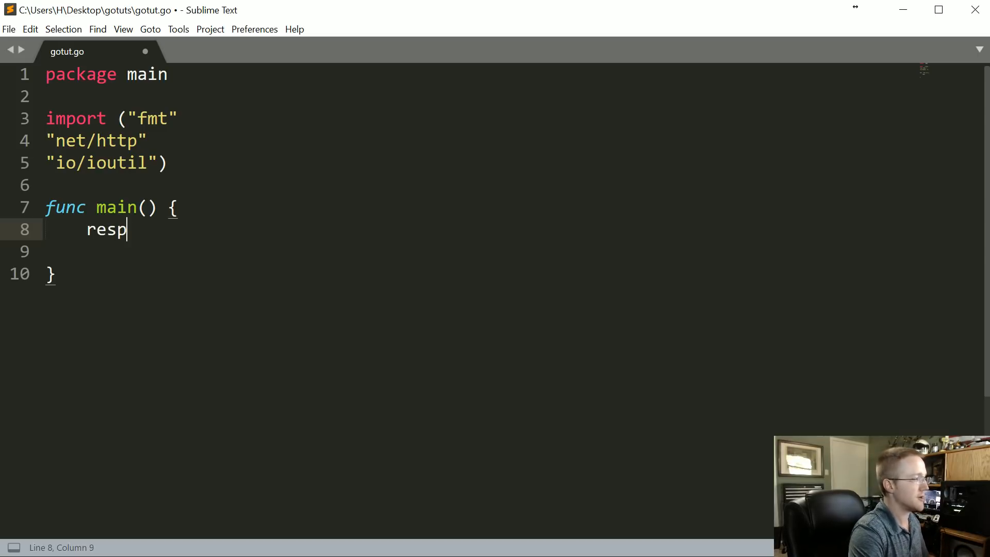
text(, err)
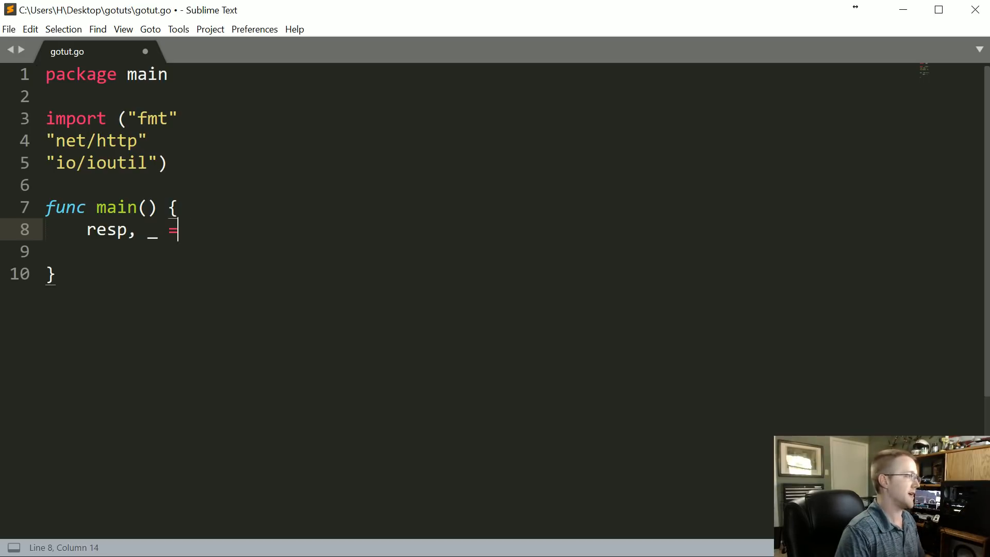
text(:)
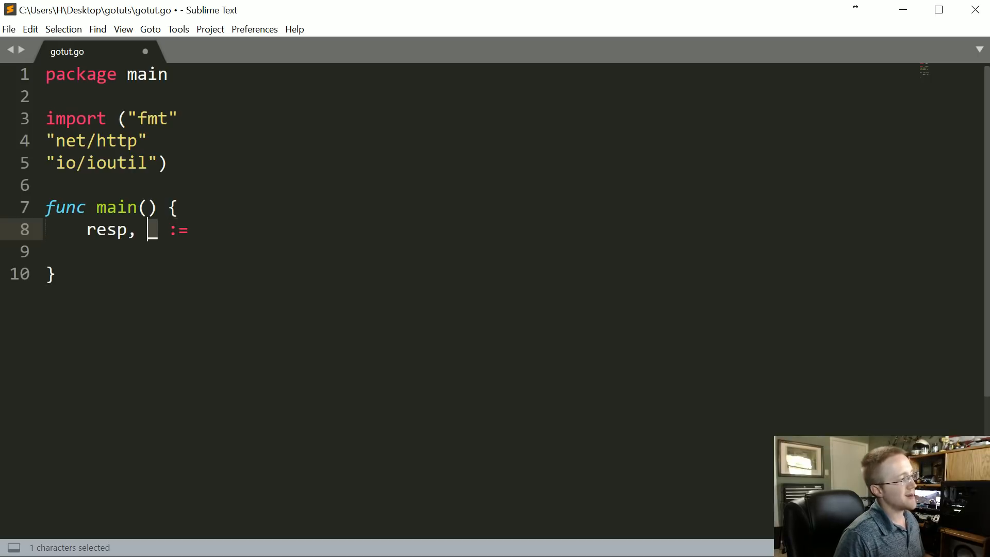
text(_)
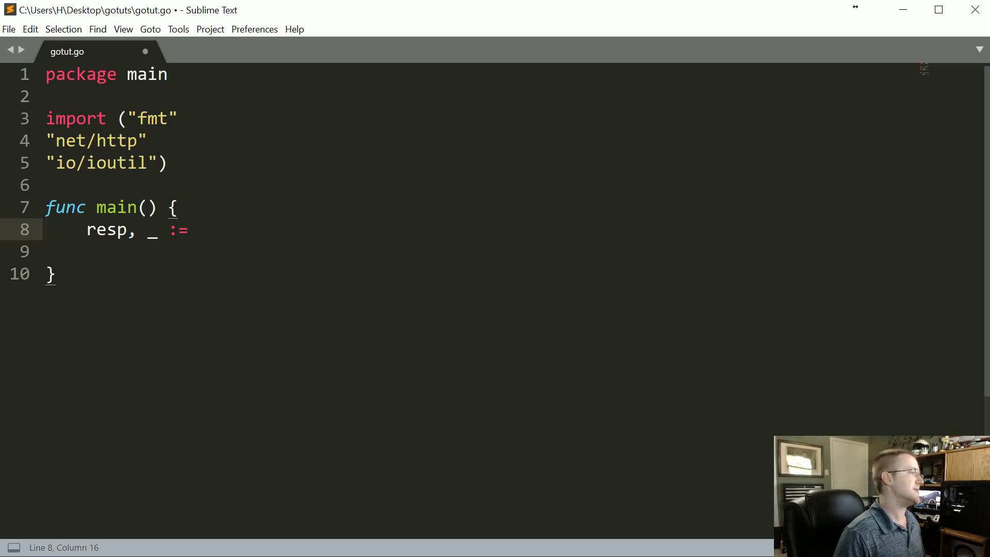
double_click(152, 229)
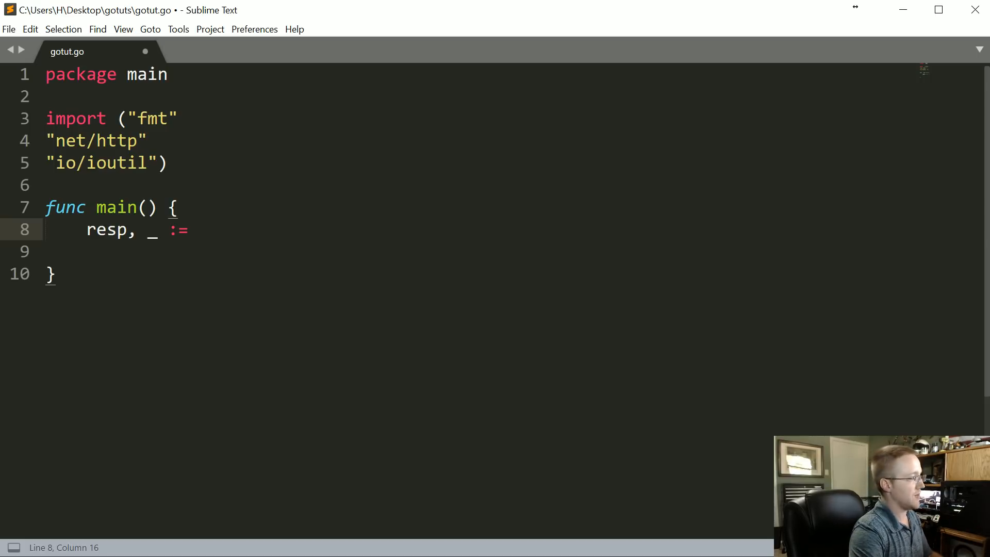
text(http.get()
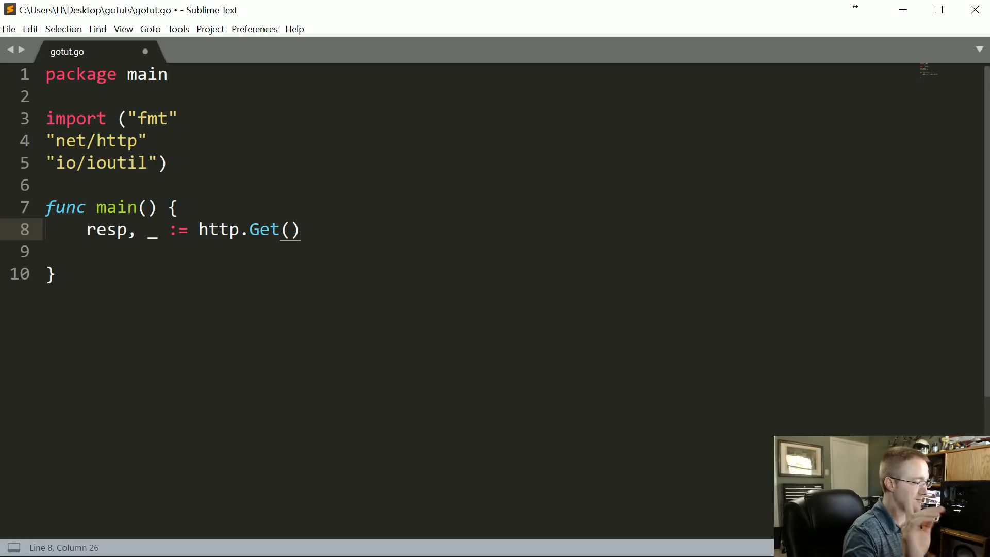
Add quotes inside http.Get() and check the Washington Post sitemap index address in Firefox
text("")
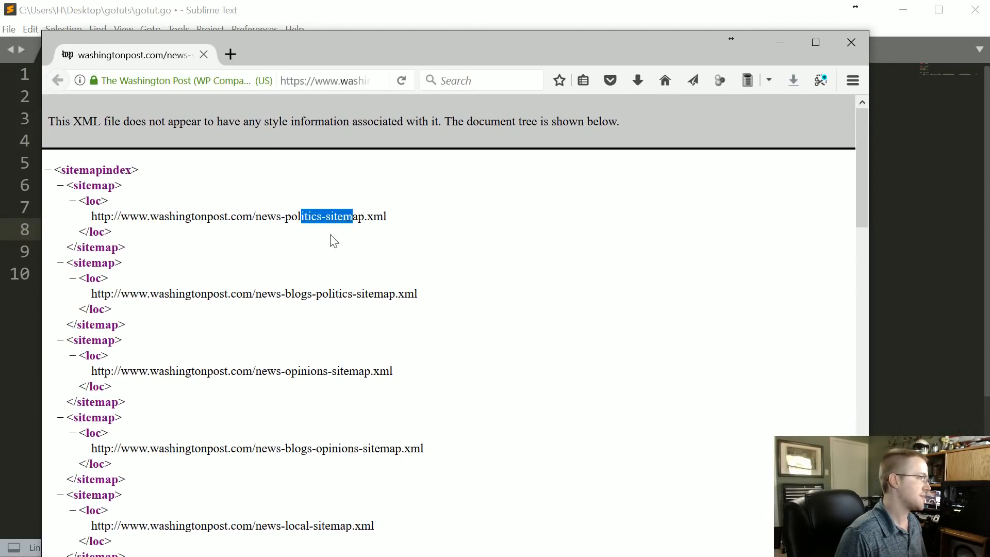
scroll(down, 3)
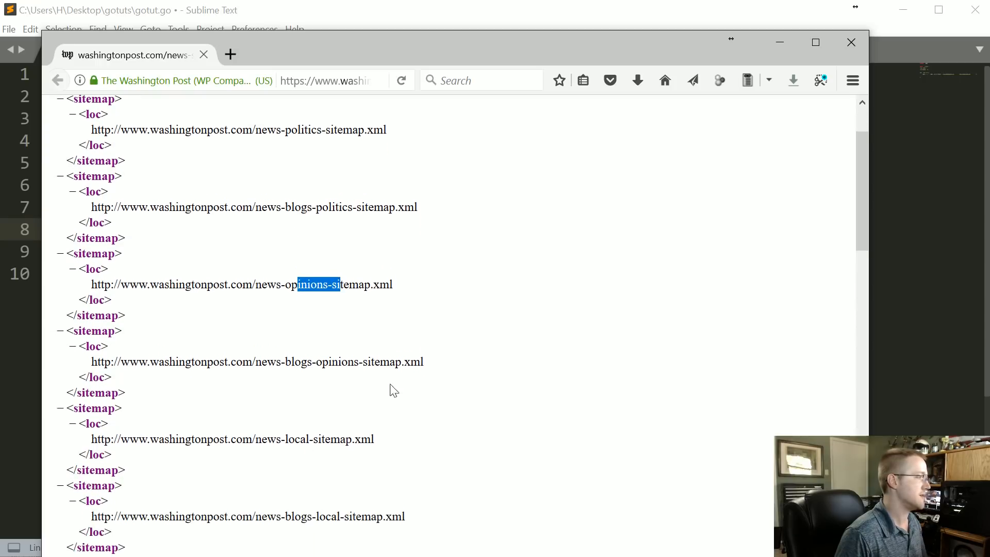
scroll(down, 3)
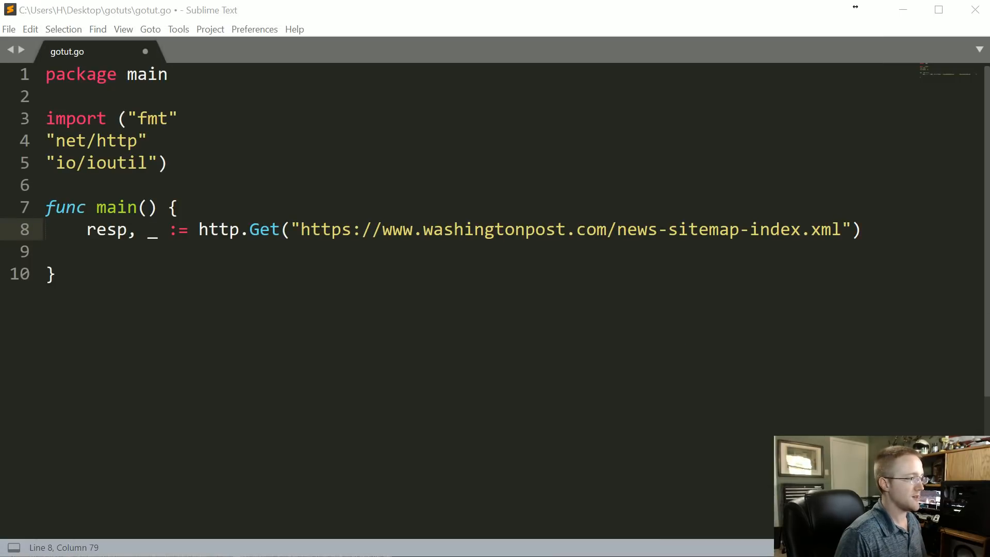
double_click(493, 229)
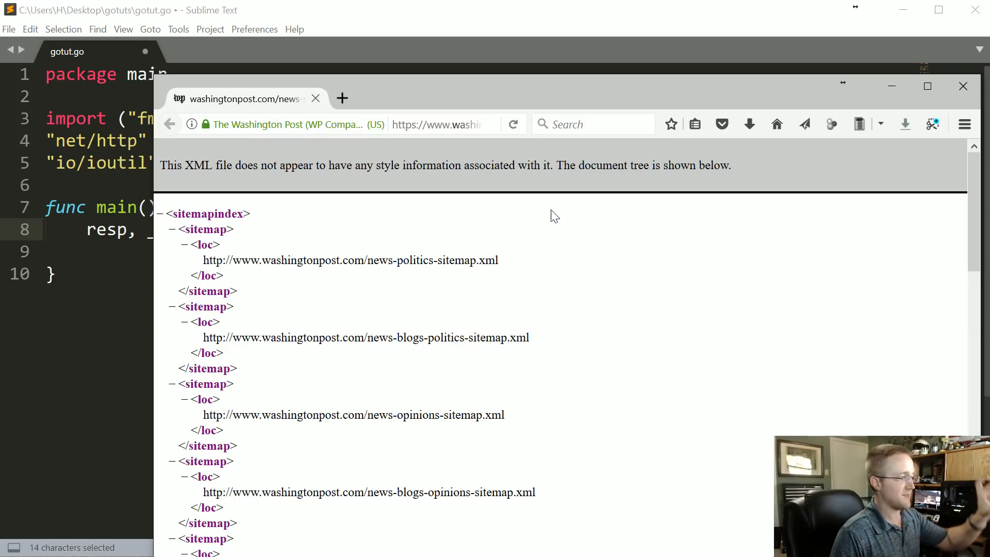
mouse_move(379, 132)
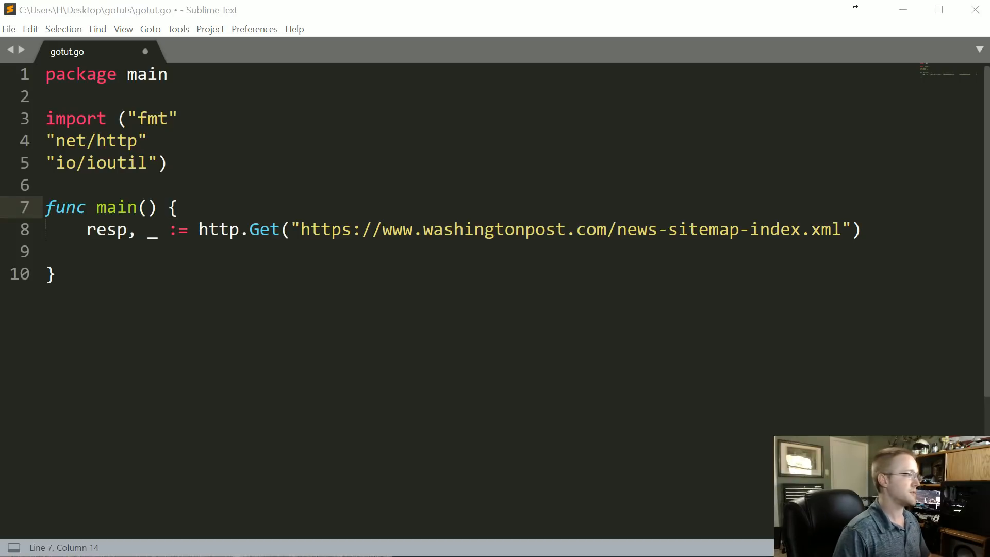
Add the line bytes, _ := ioutil.ReadAll(resp.Body) below the request
drag(302, 229, 769, 229)
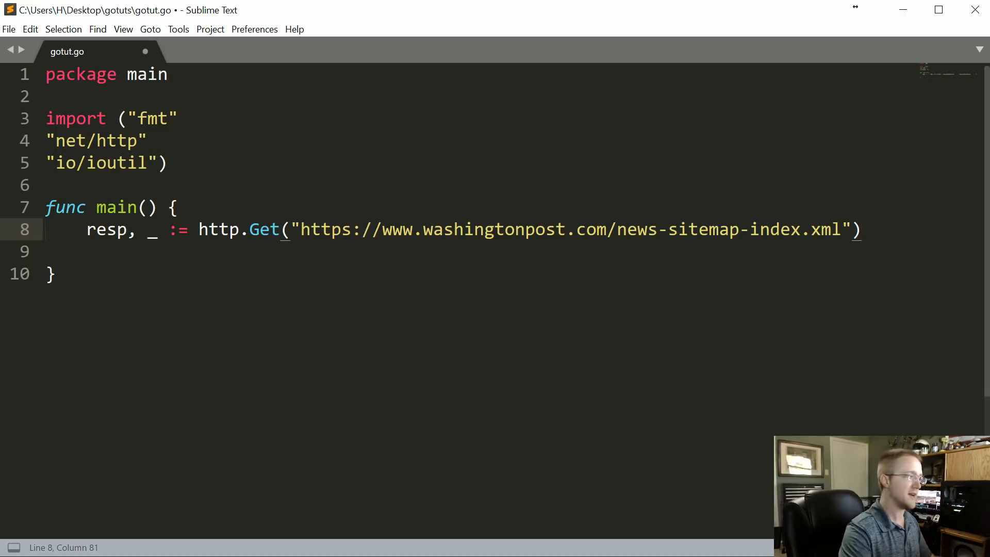
key(enter)
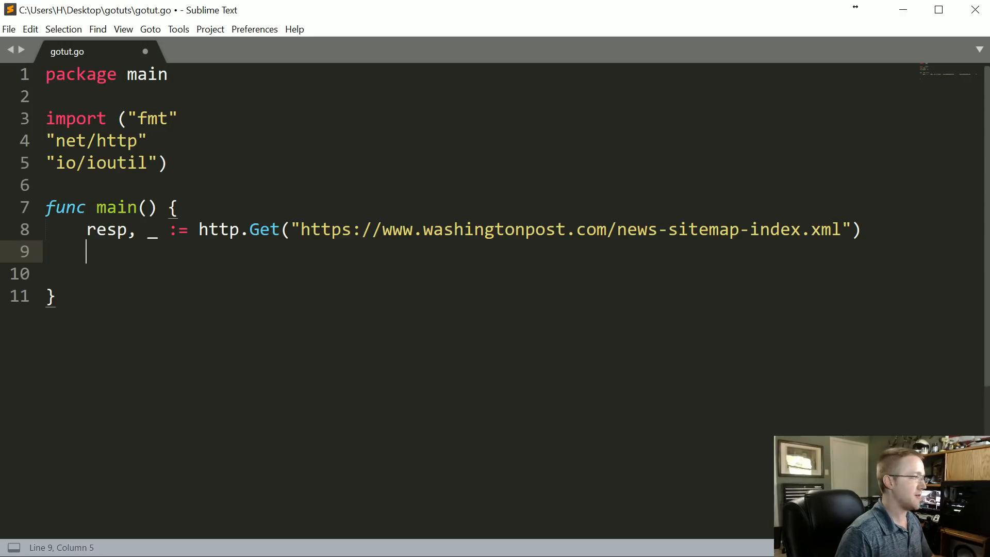
text(by)
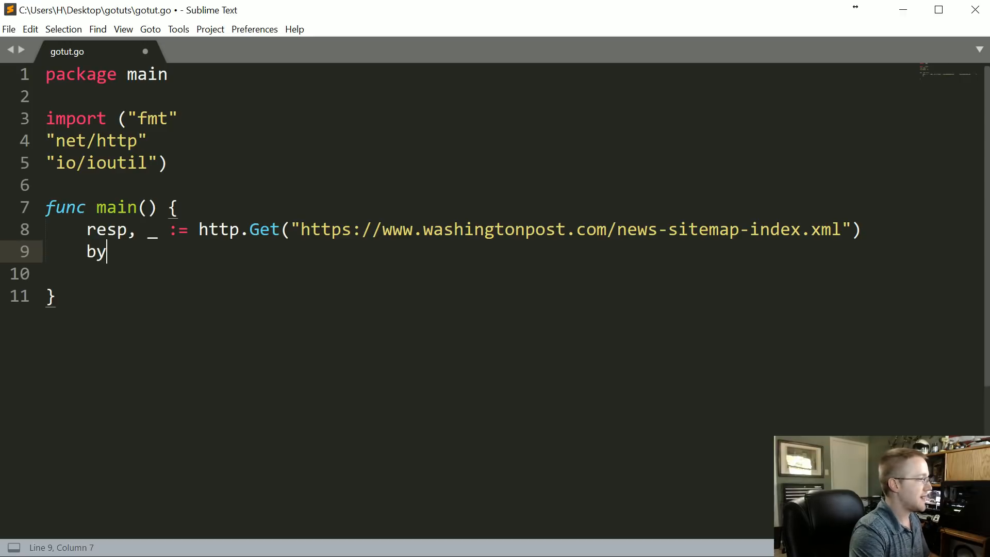
text(t)
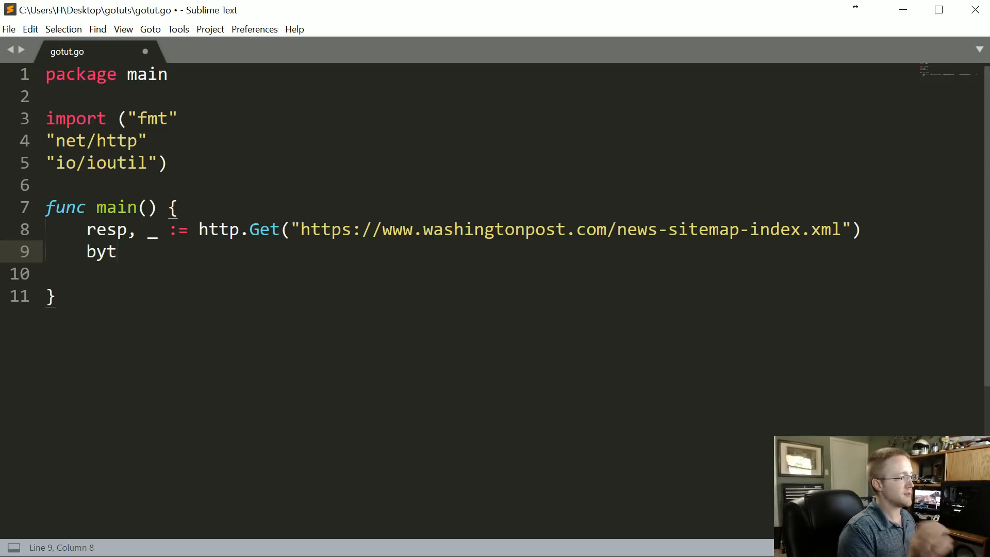
text(es)
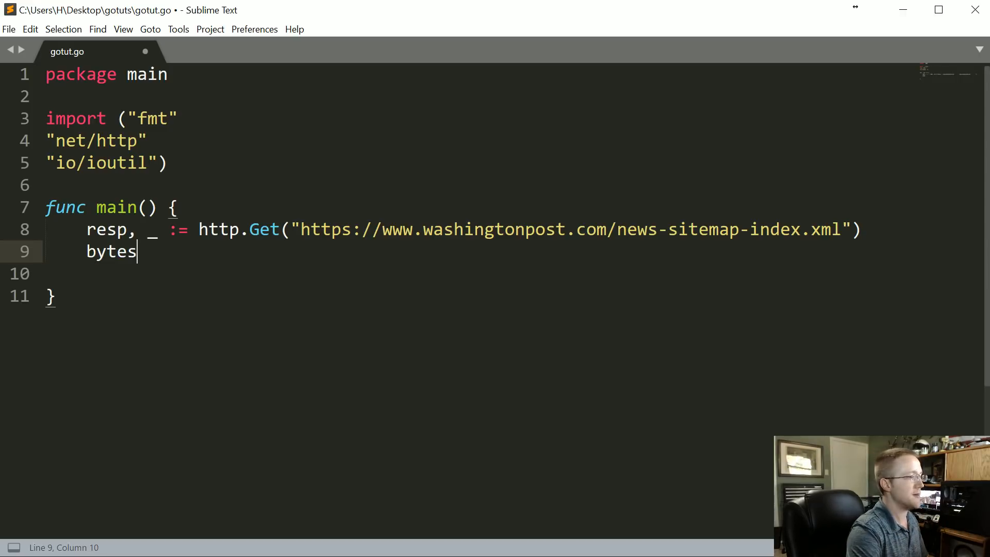
text(, _)
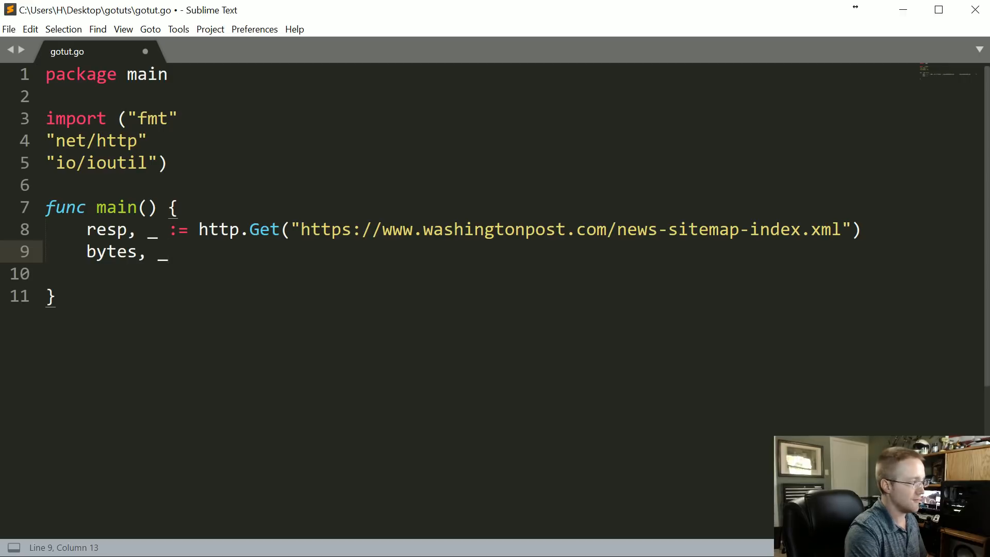
text(:=)
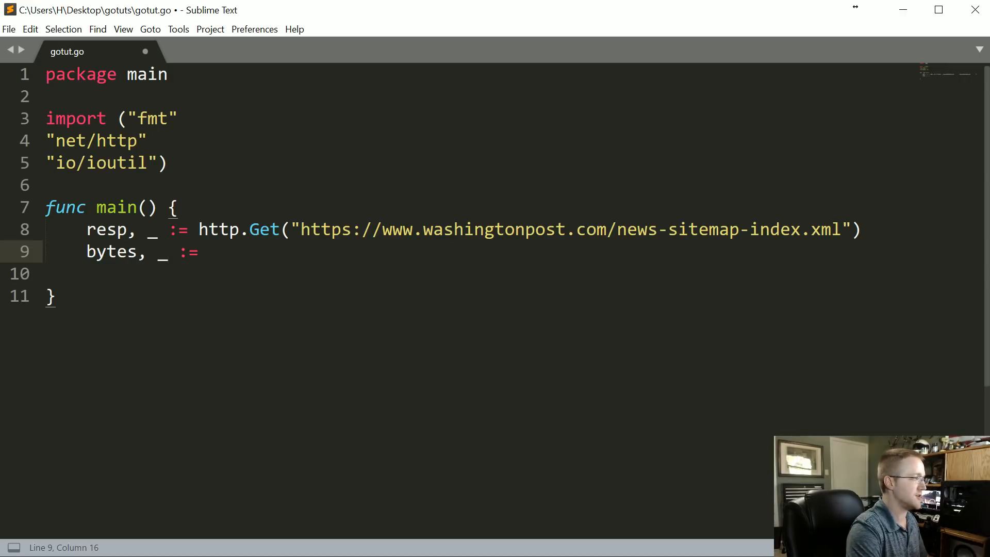
text(iou)
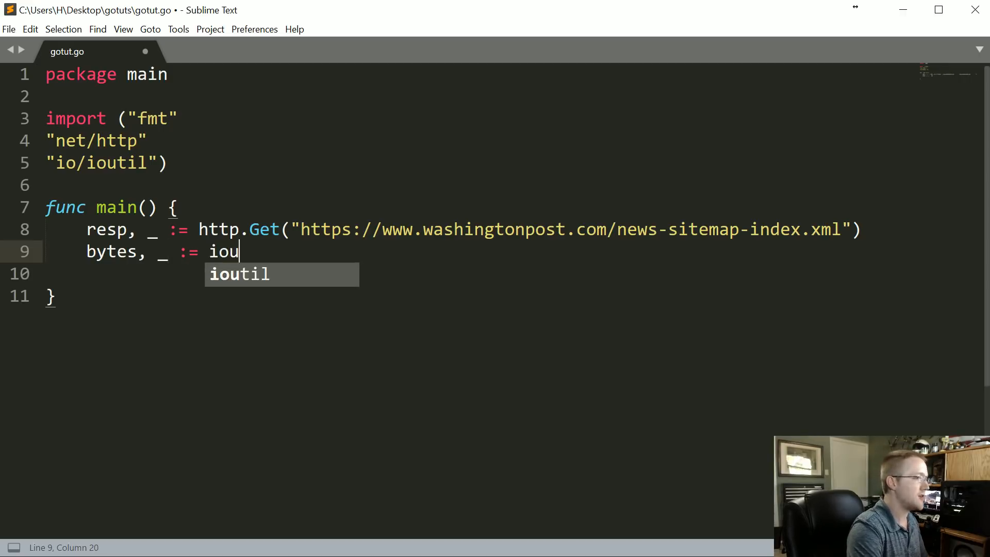
text(til.ReadA)
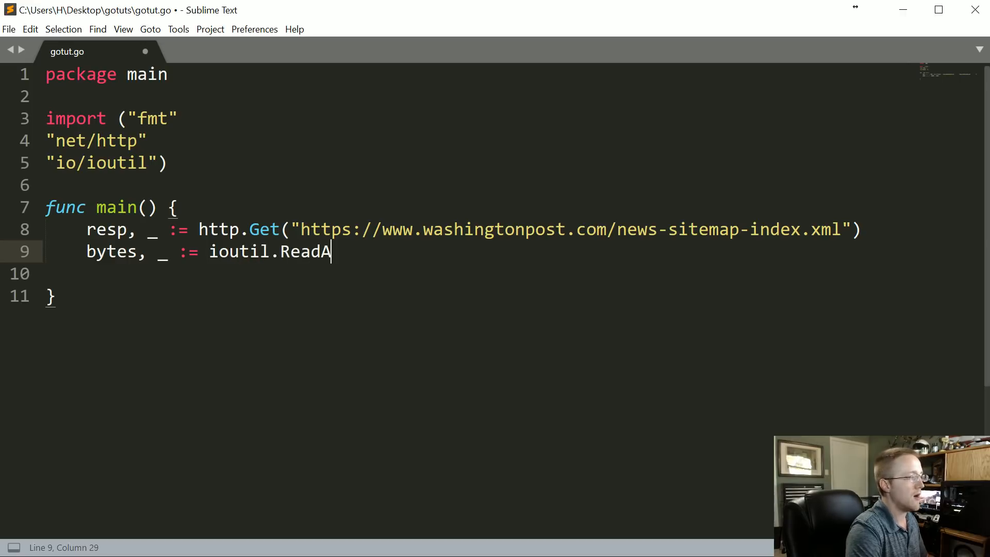
text(ll(resp.)
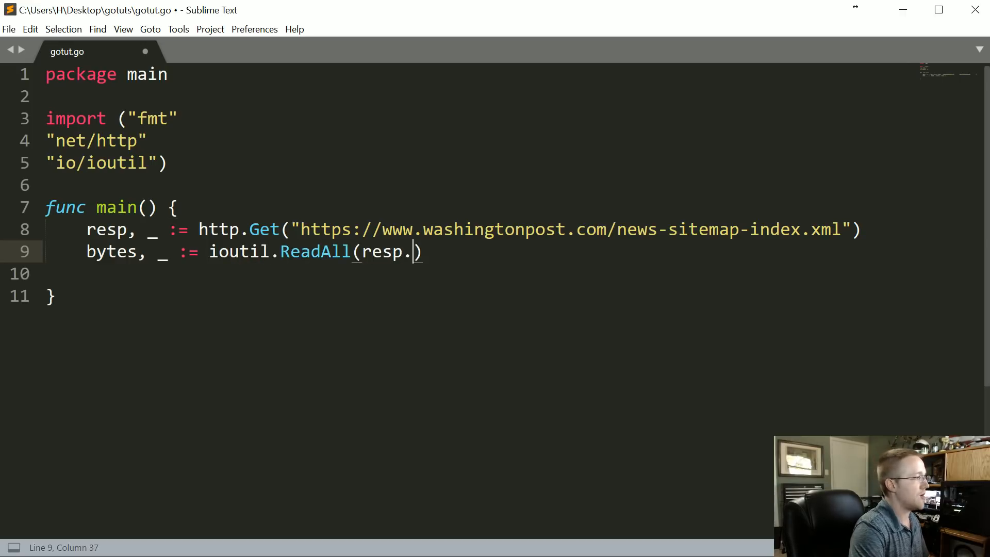
text(Body)
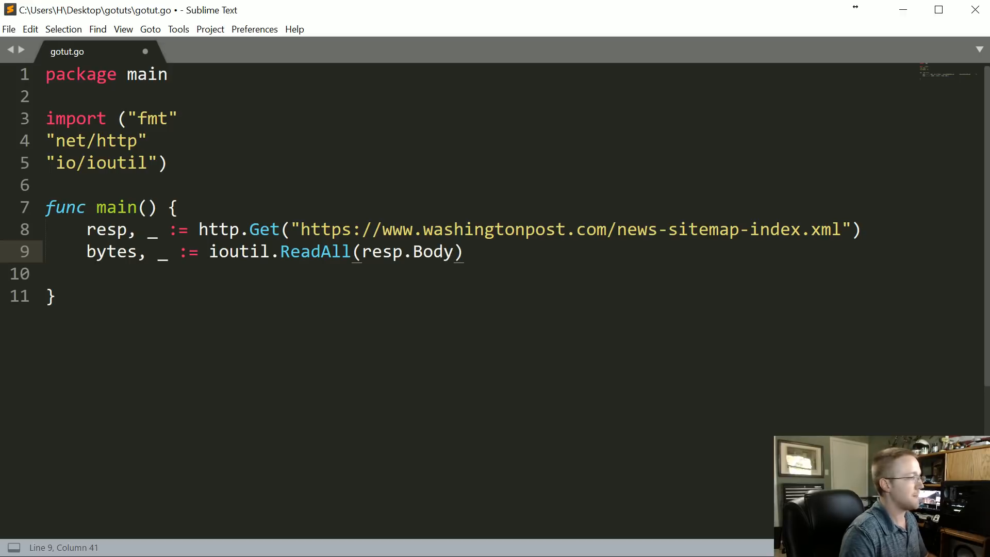
Add string_body := string(bytes) and resp.Body.Close(), then save gotut.go
key(enter)
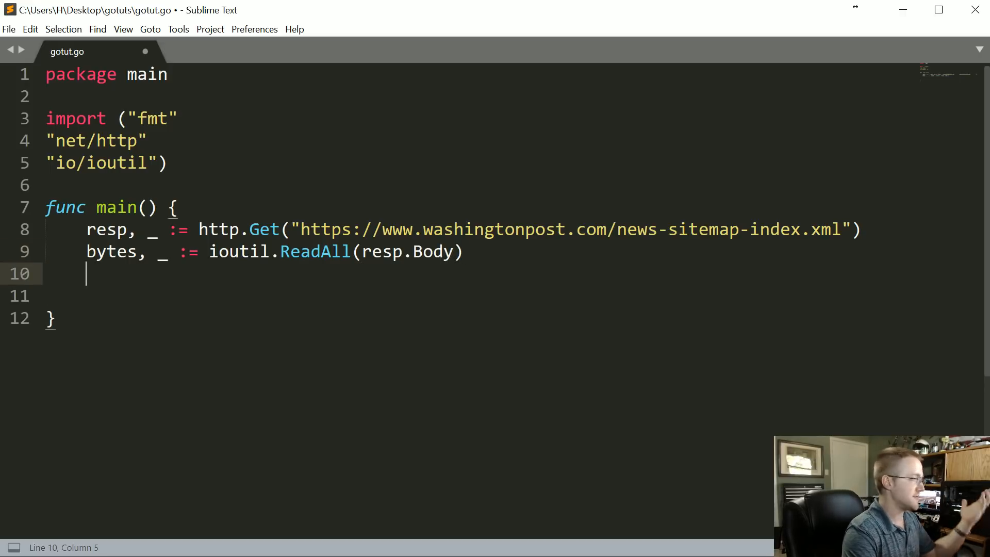
text(string_body := string()
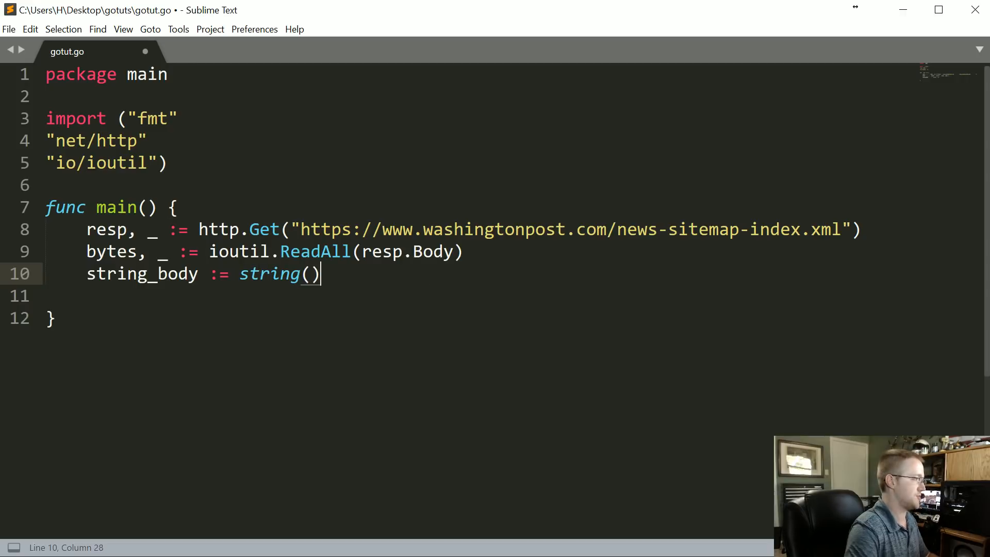
text(bytes)
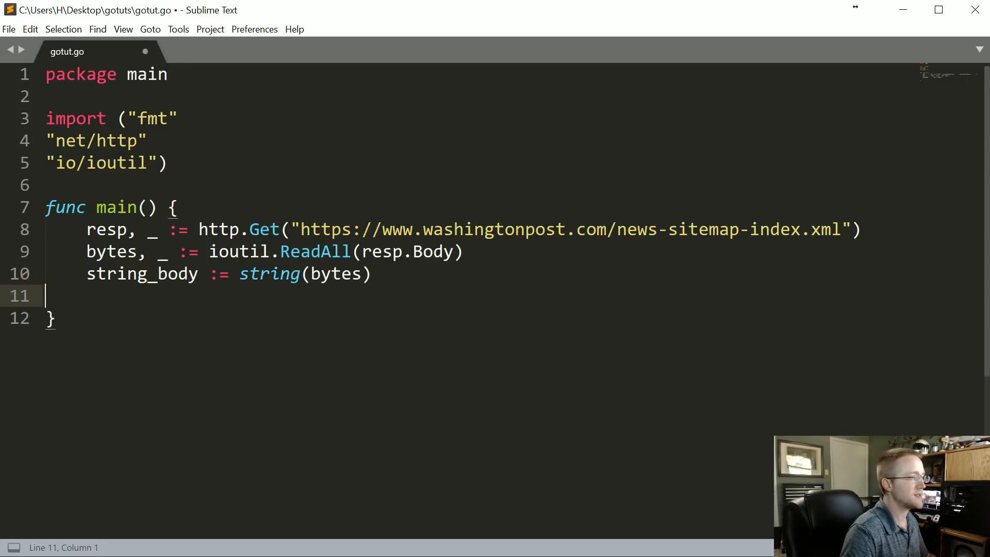
text(resp)
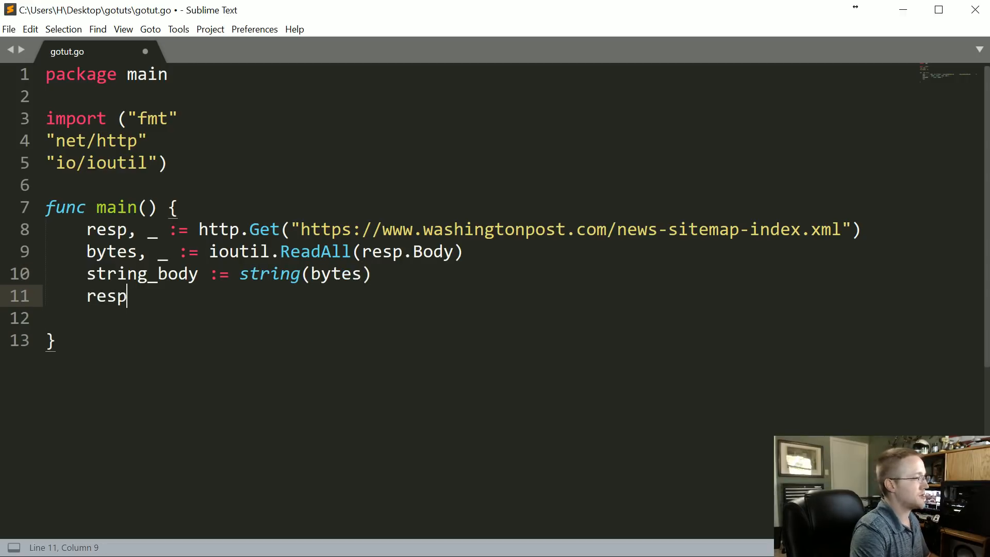
text(.Body.)
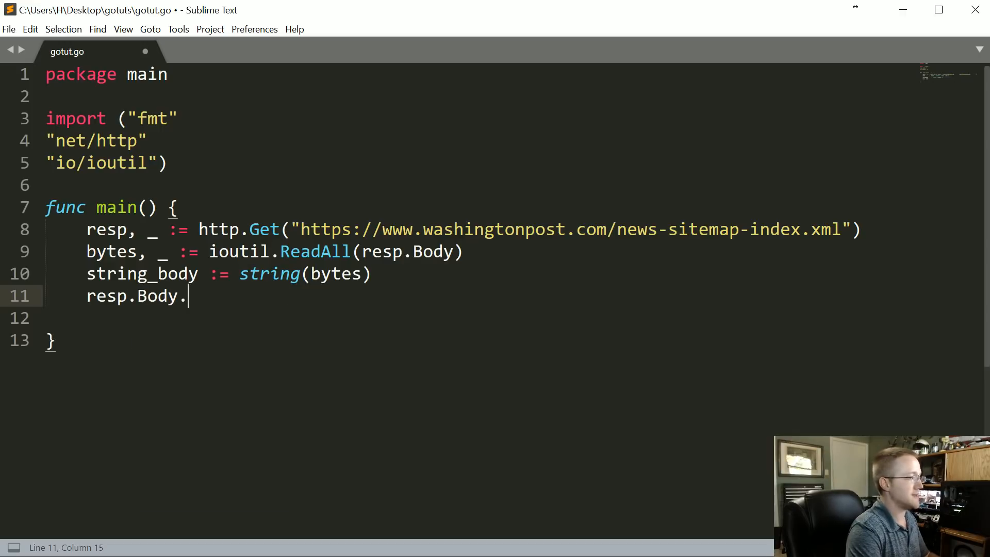
text(Close())
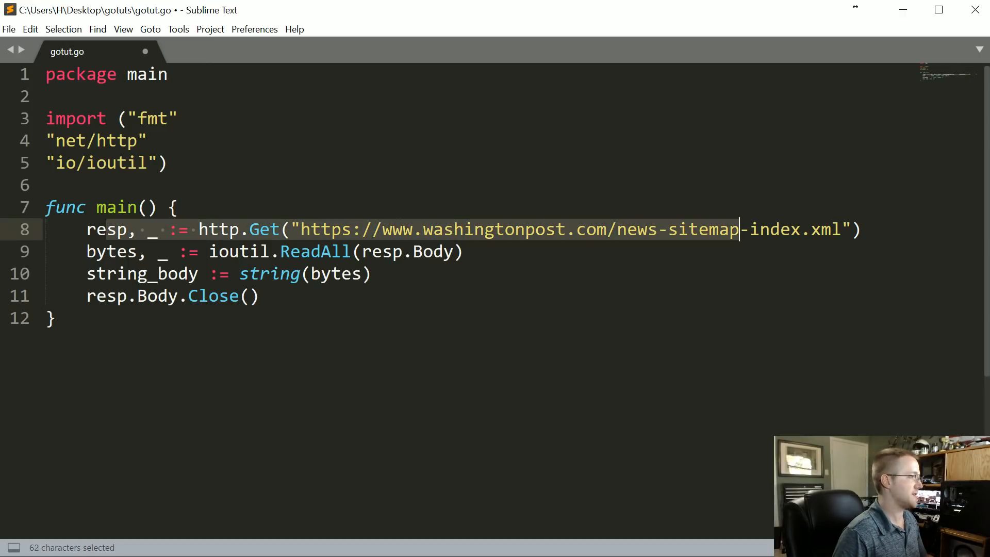
click(259, 296)
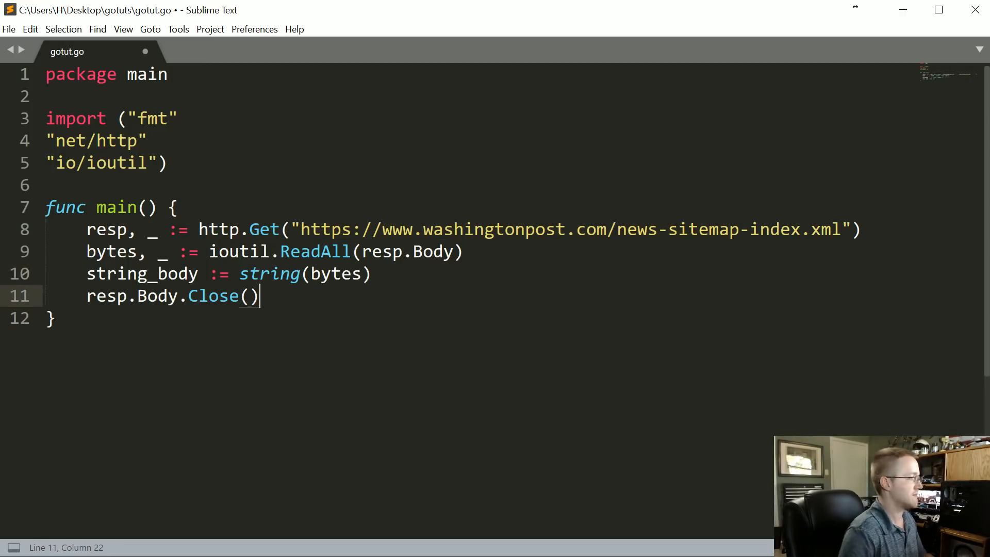
key(ctrl+s)
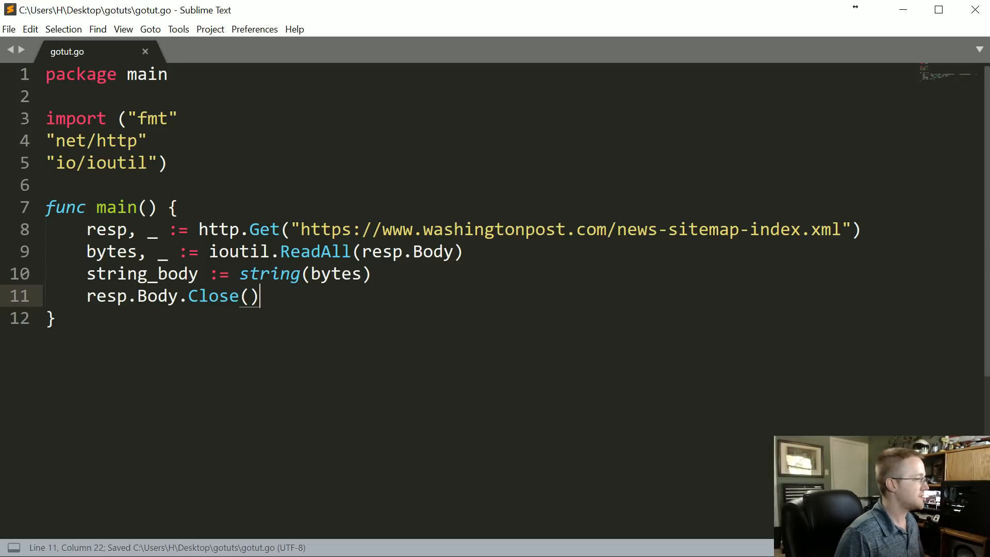
Run gotut.go in cmd, delete the unused fmt import, and rerun go run gotut.go
click(53, 319)
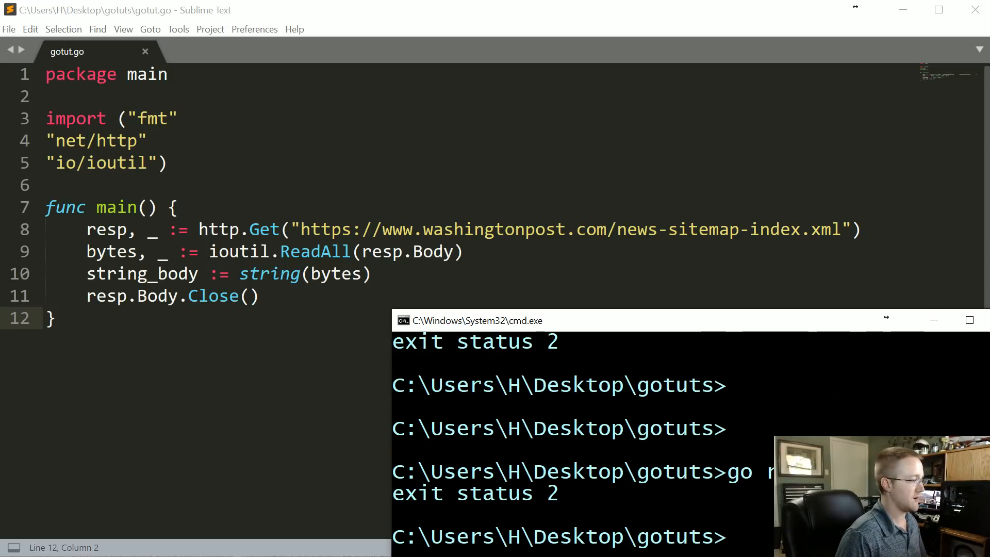
double_click(151, 119)
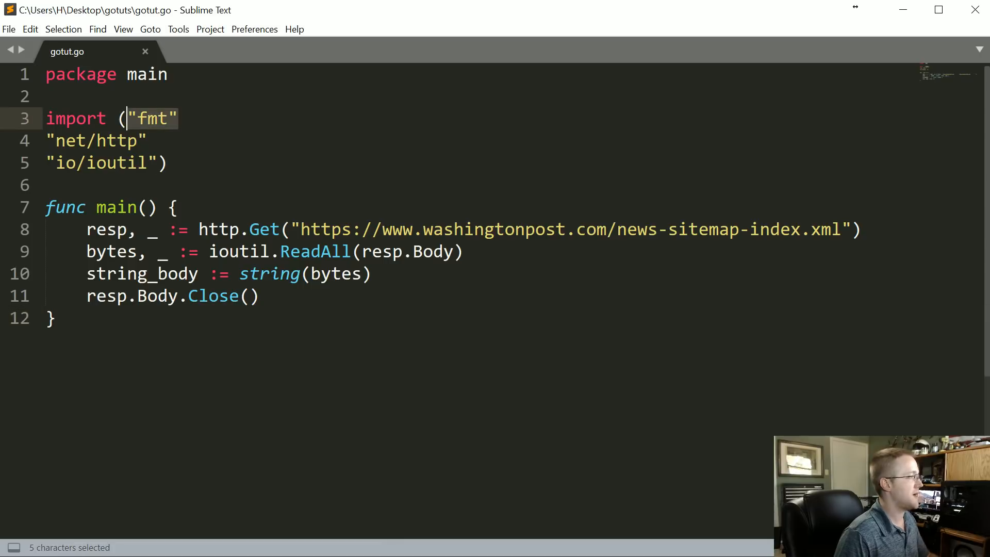
key(Delete)
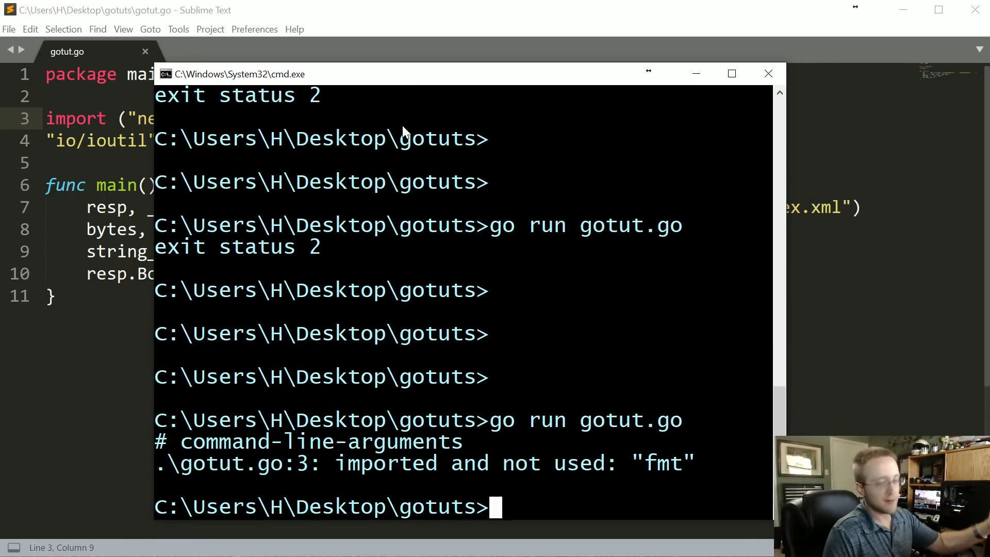
mouse_move(397, 154)
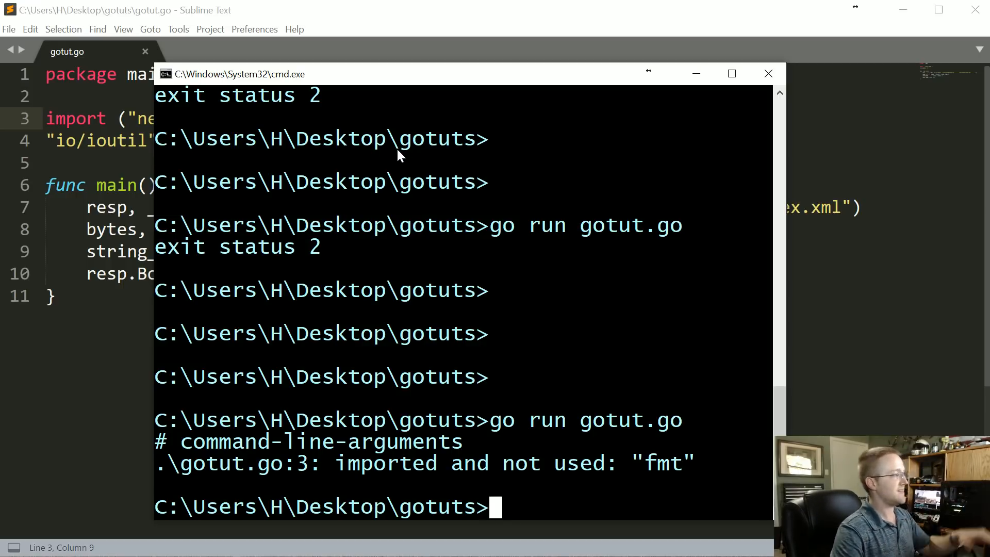
text(go run gotut.go)
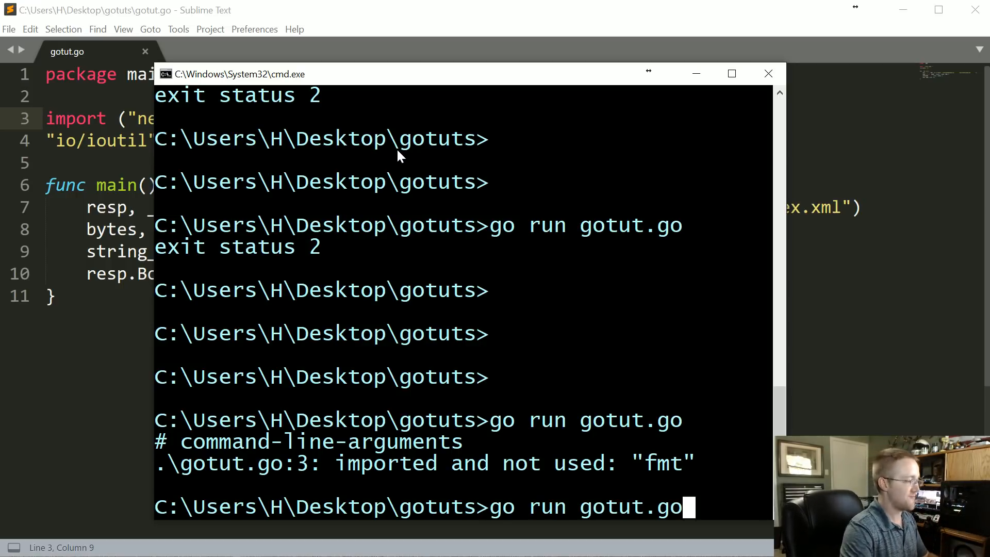
key(enter)
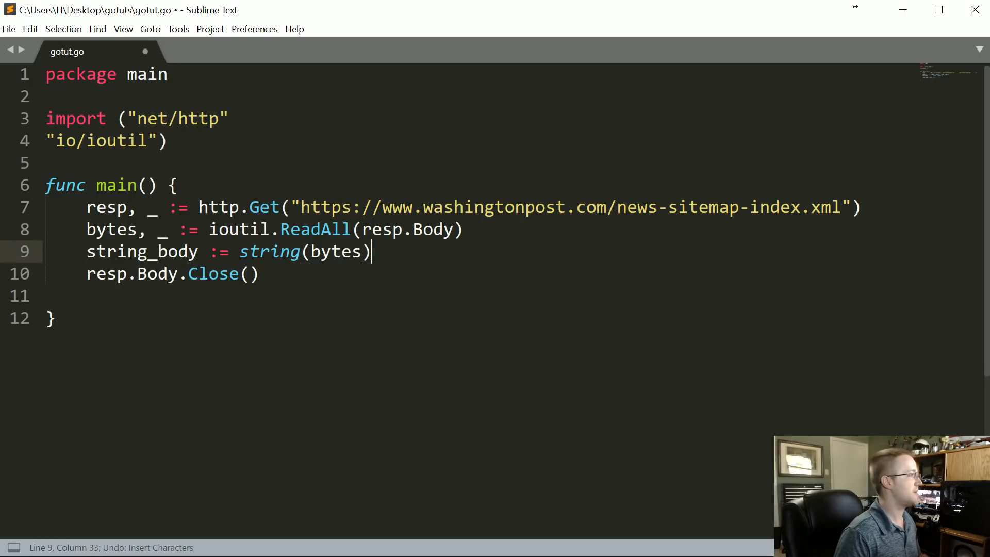
Insert fmt.Println(string_body) before resp.Body.Close() and restore the fmt import
key(enter)
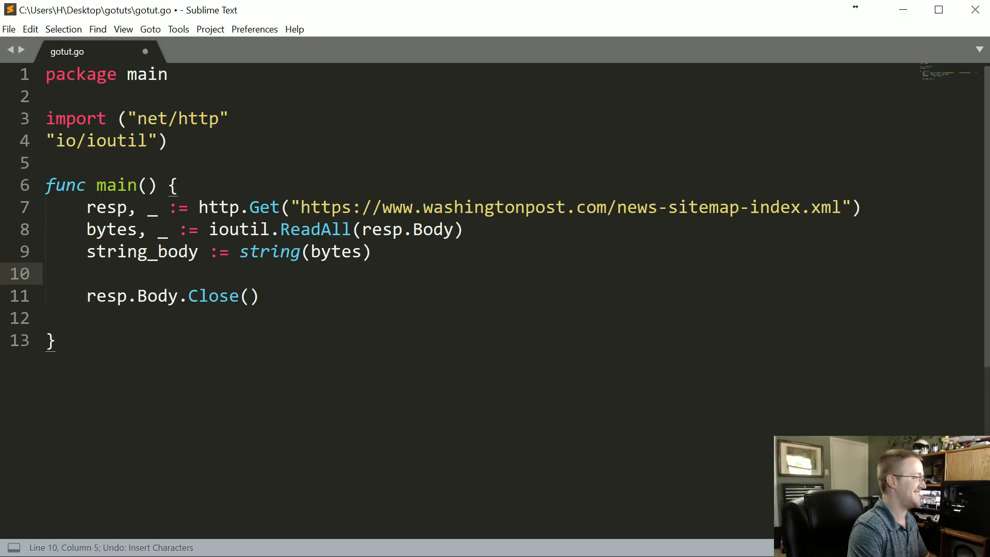
text(fmt.Println)
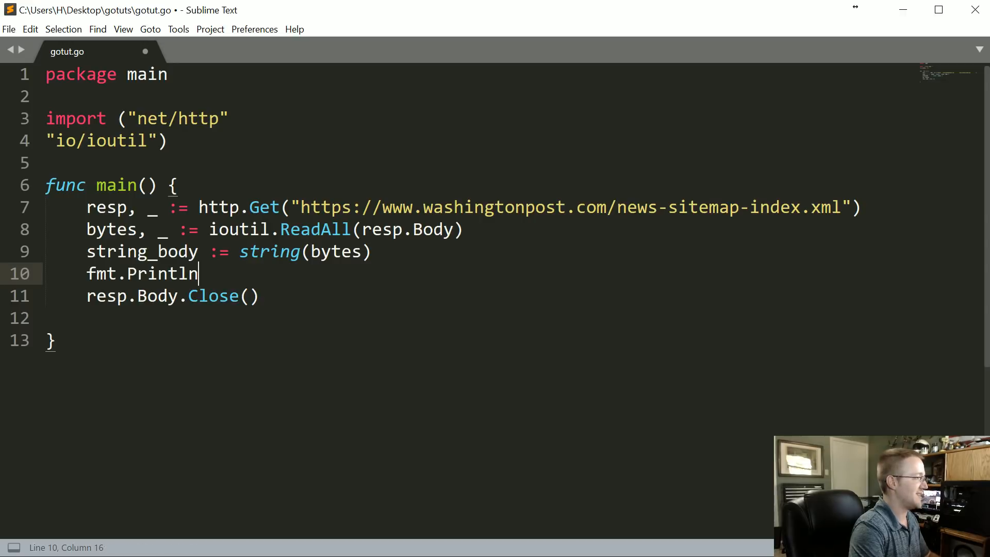
text((string_body)
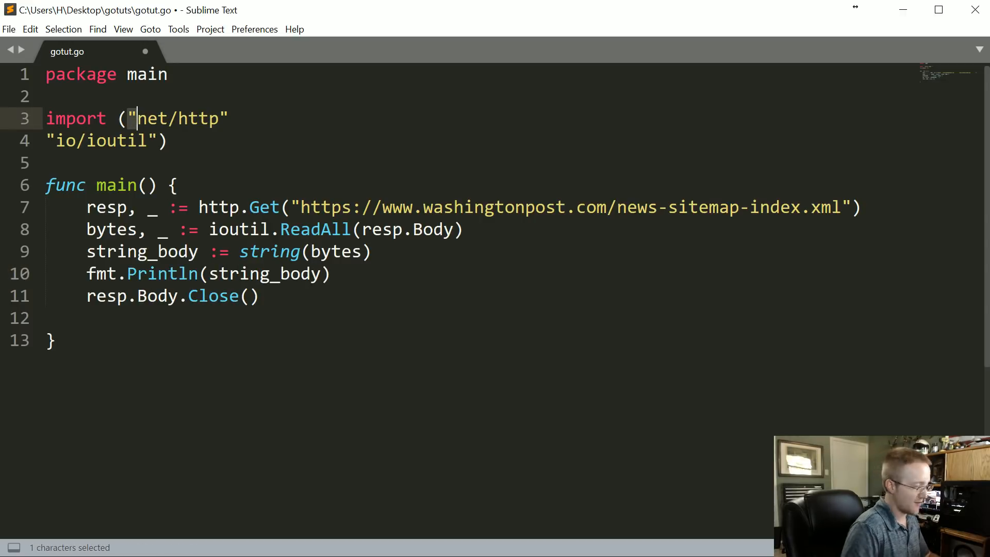
text(fmt)
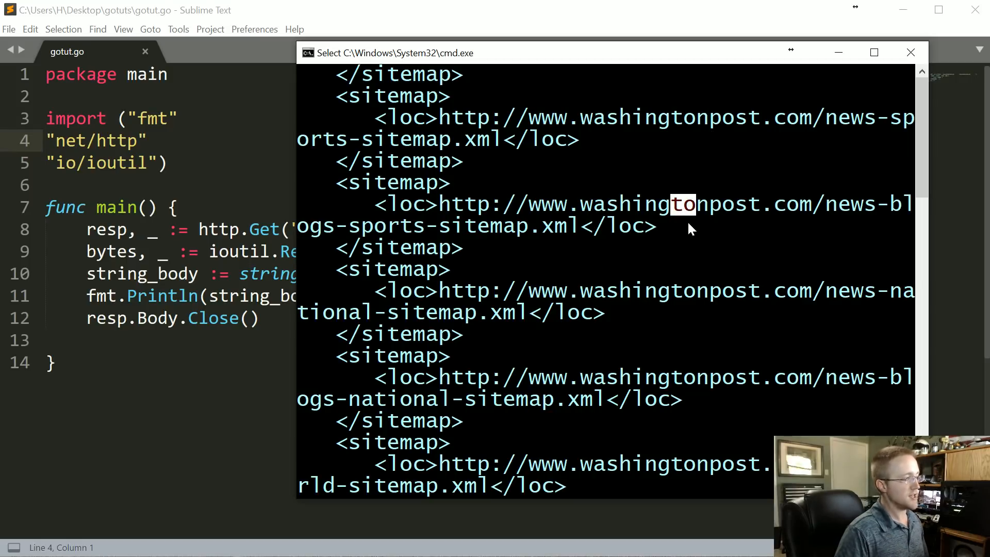
mouse_move(333, 208)
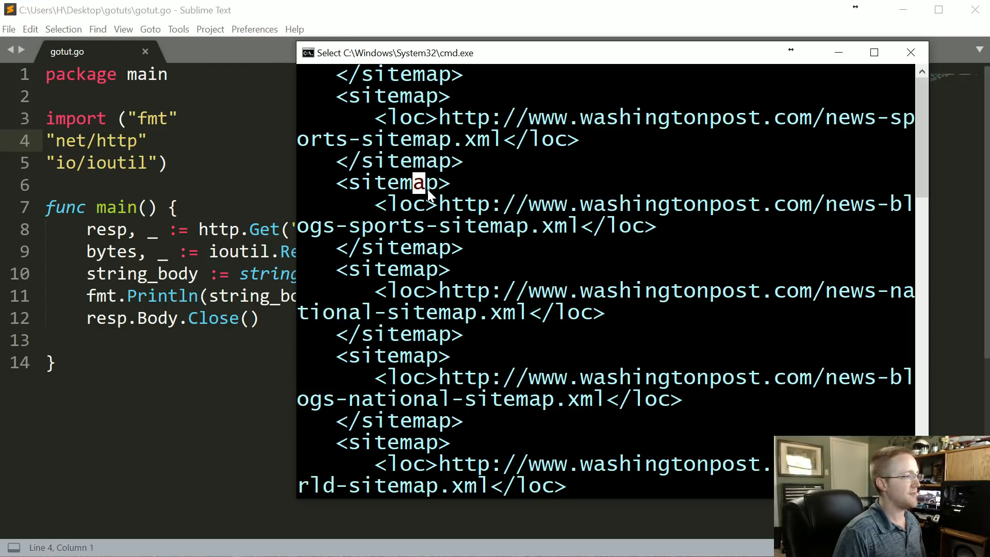
mouse_move(456, 225)
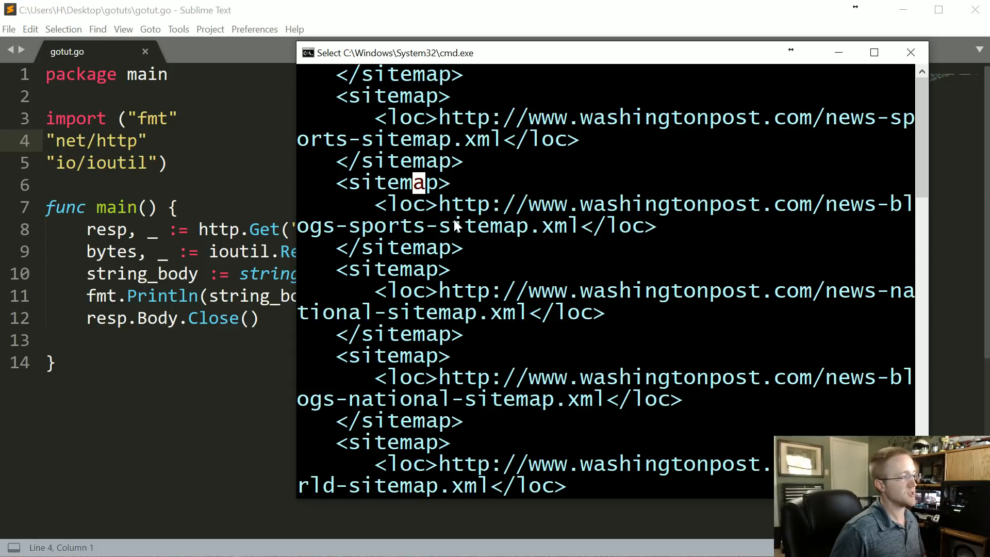
mouse_move(452, 117)
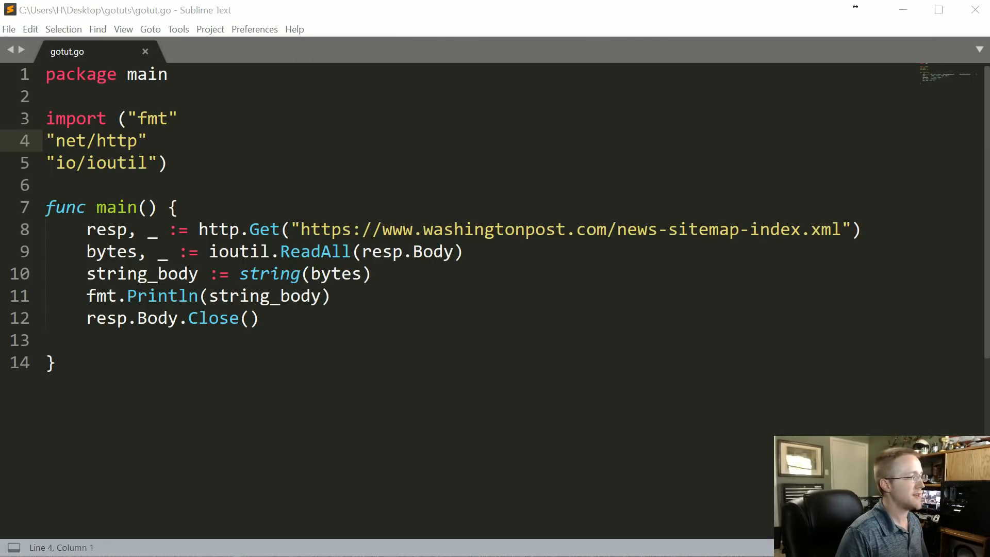
Select the news-sitemap-index.xml URL string inside the http.Get call
drag(301, 229, 842, 229)
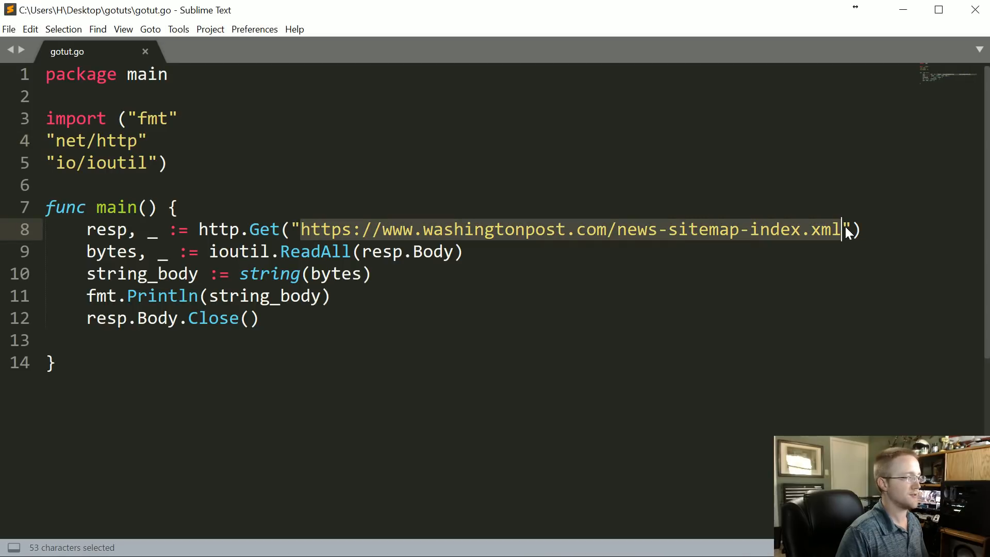